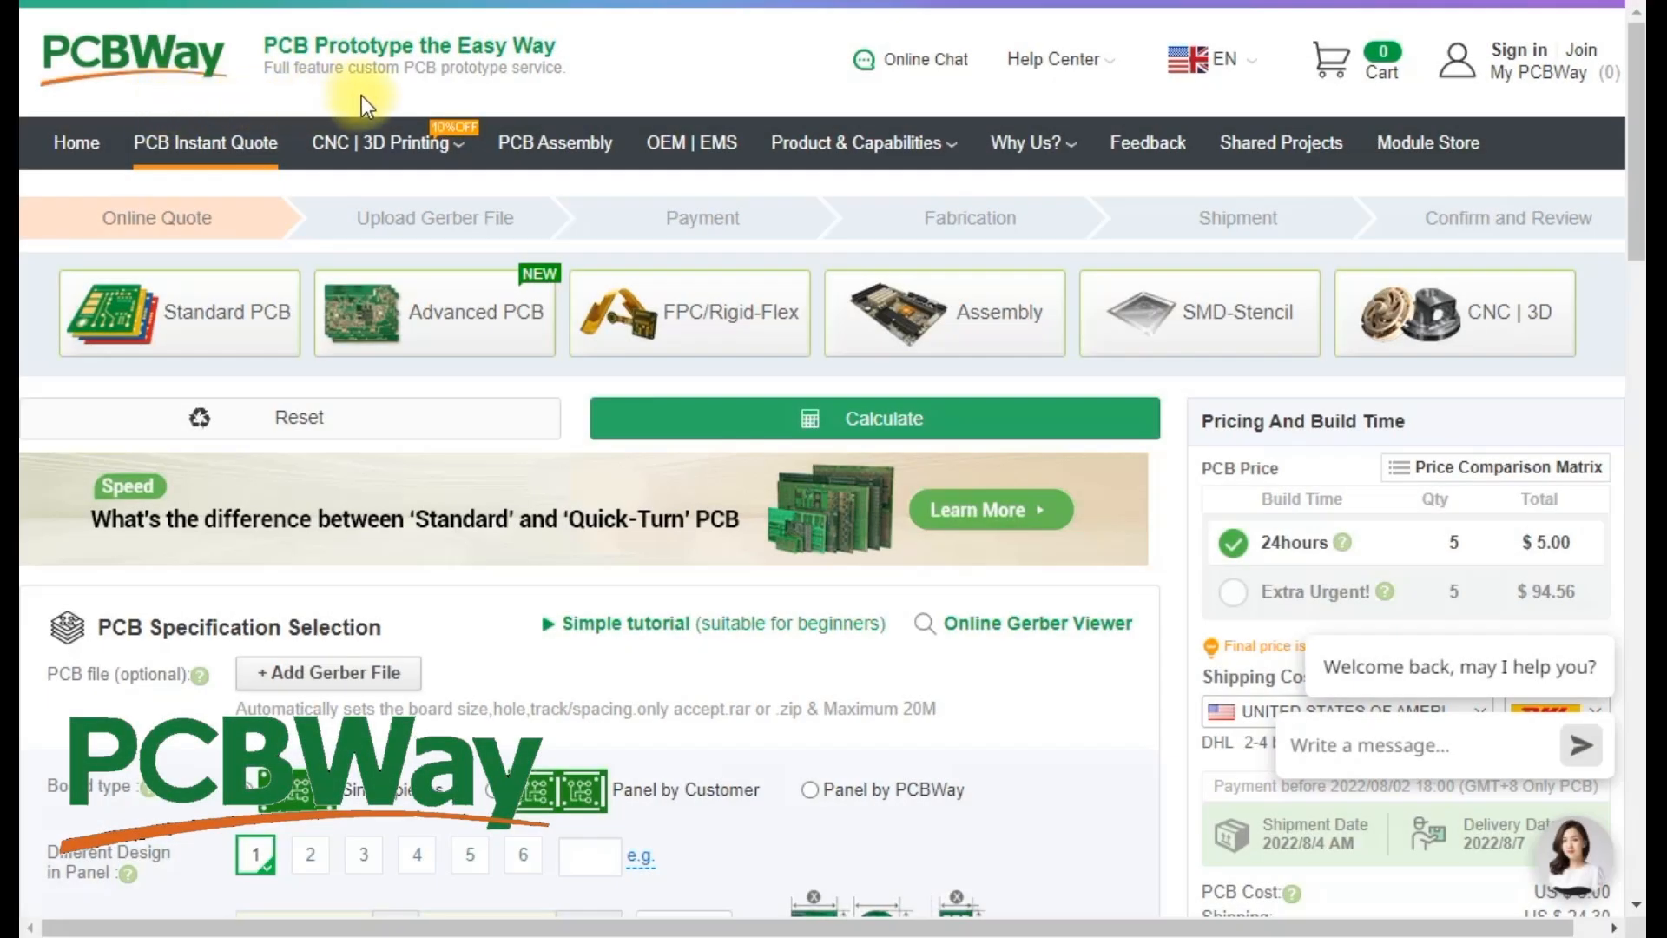
# Step: Scroll down the PCBWay website page
pyautogui.scroll(-3)
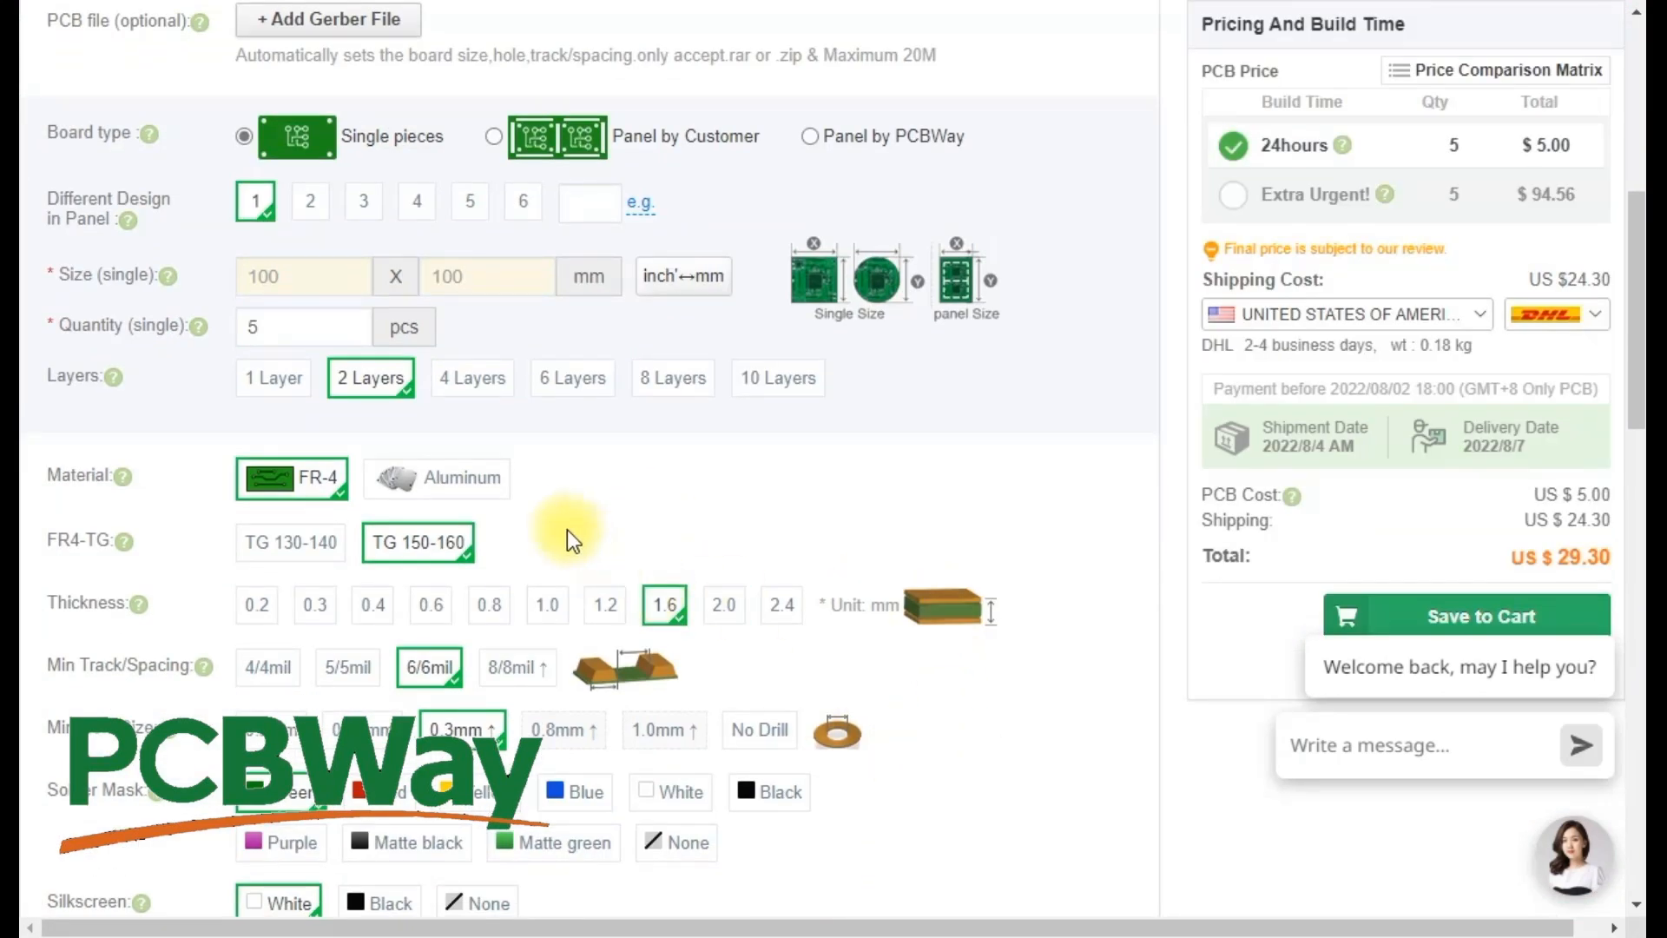
pyautogui.moveTo(512, 552)
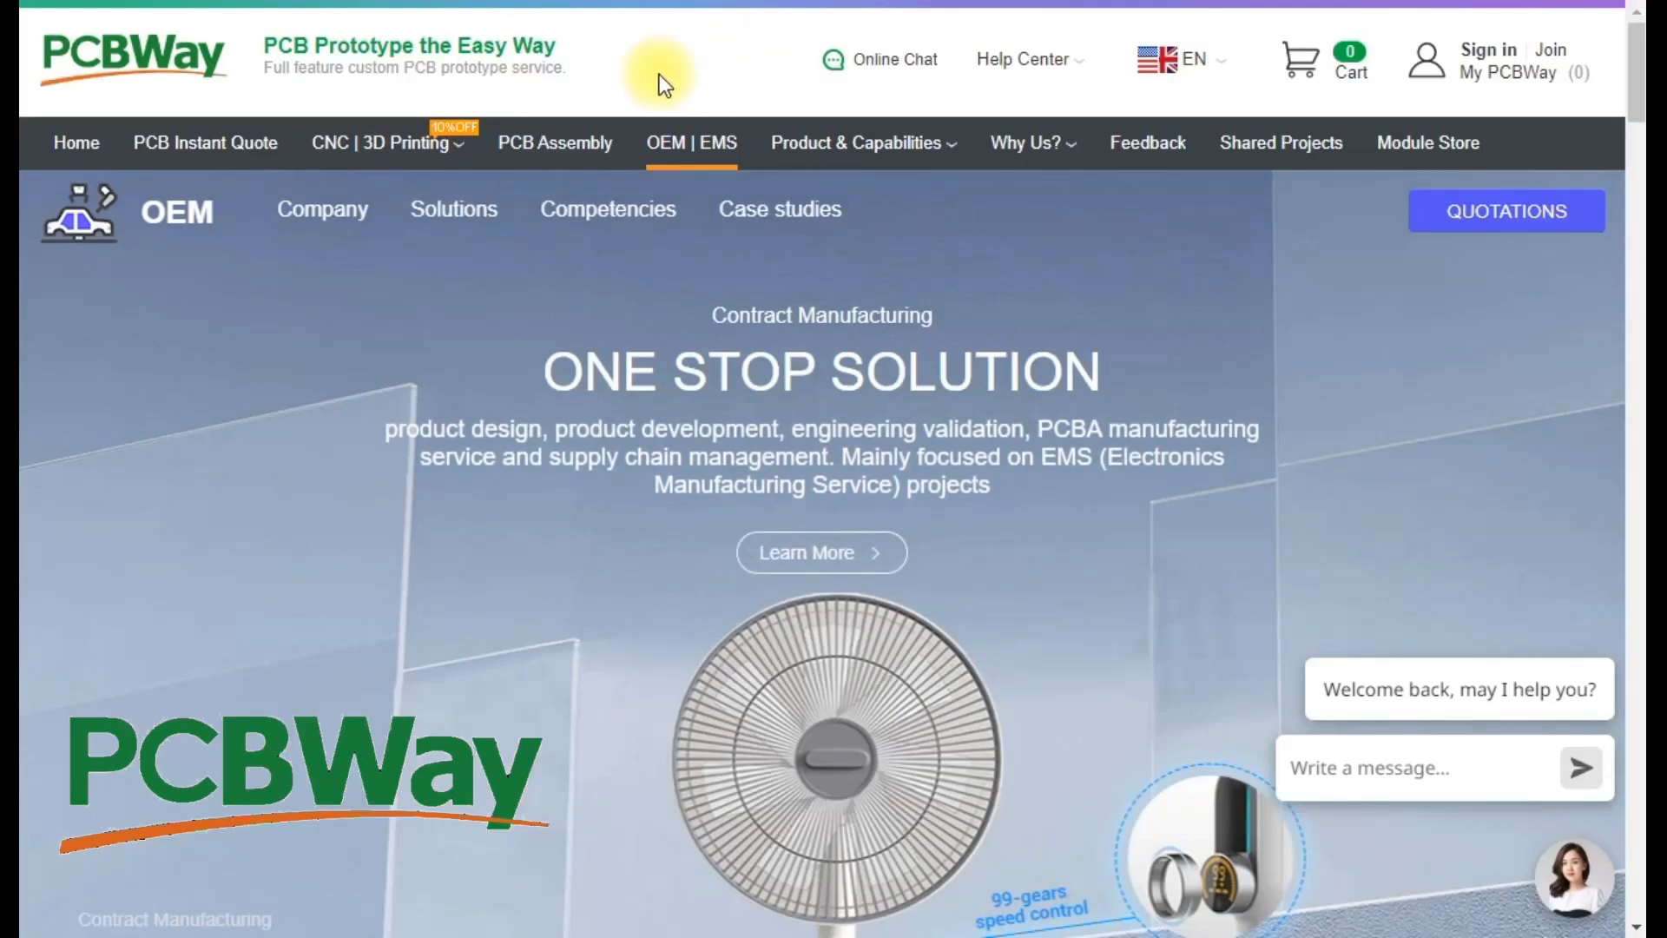
pyautogui.moveTo(637, 93)
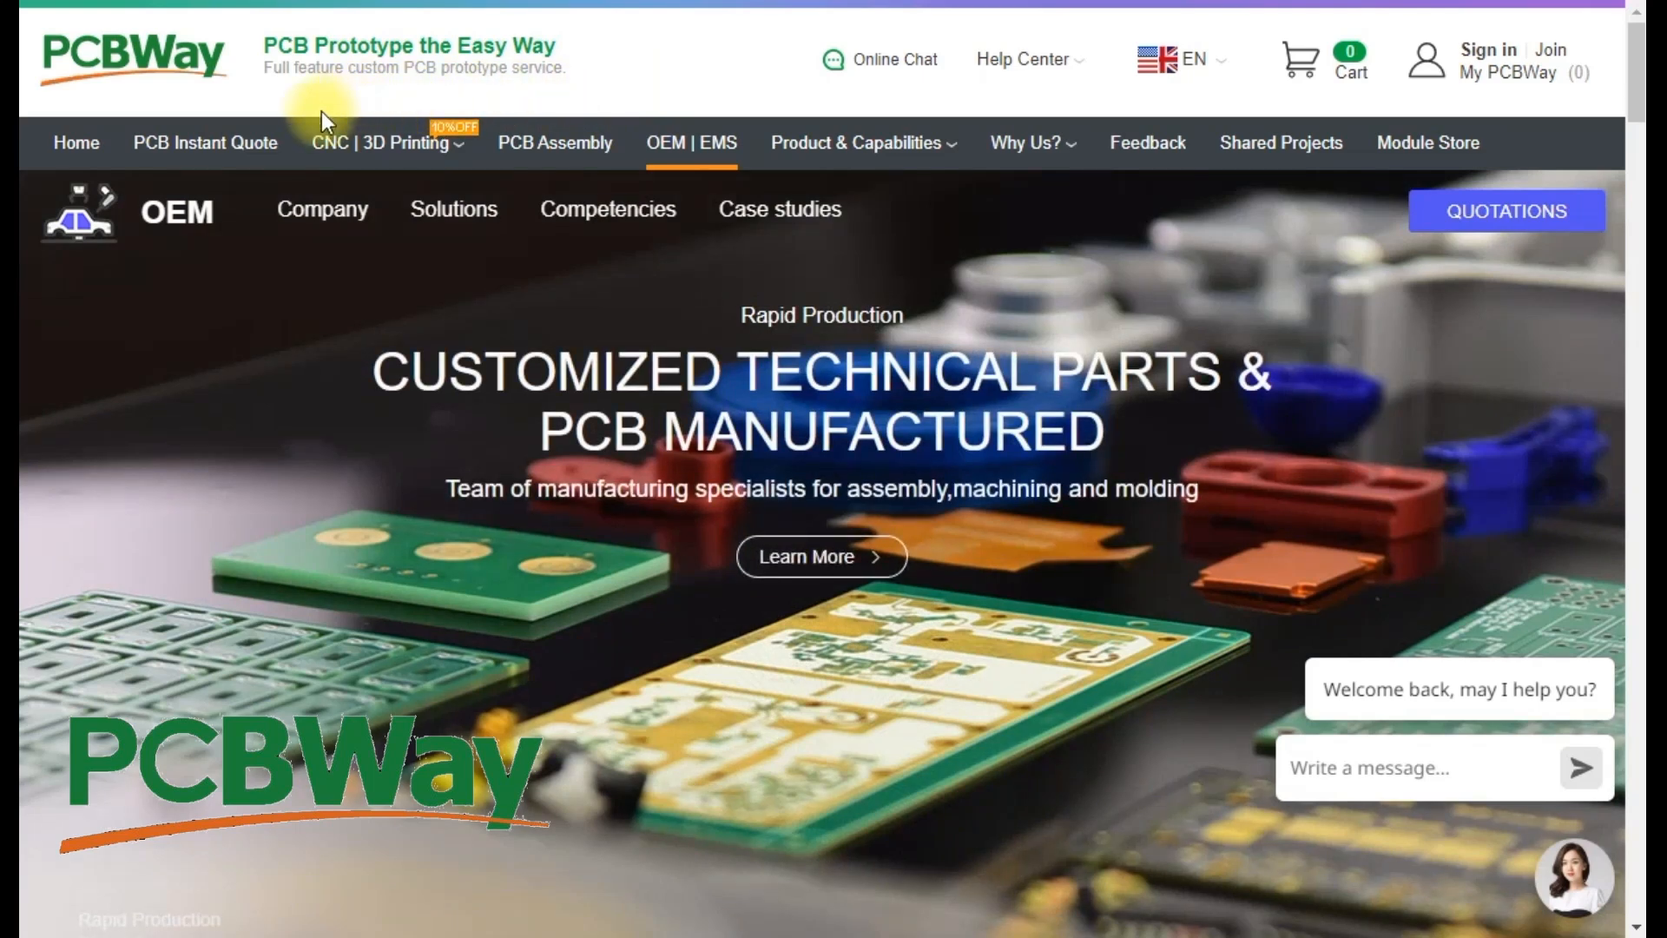
pyautogui.moveTo(412, 97)
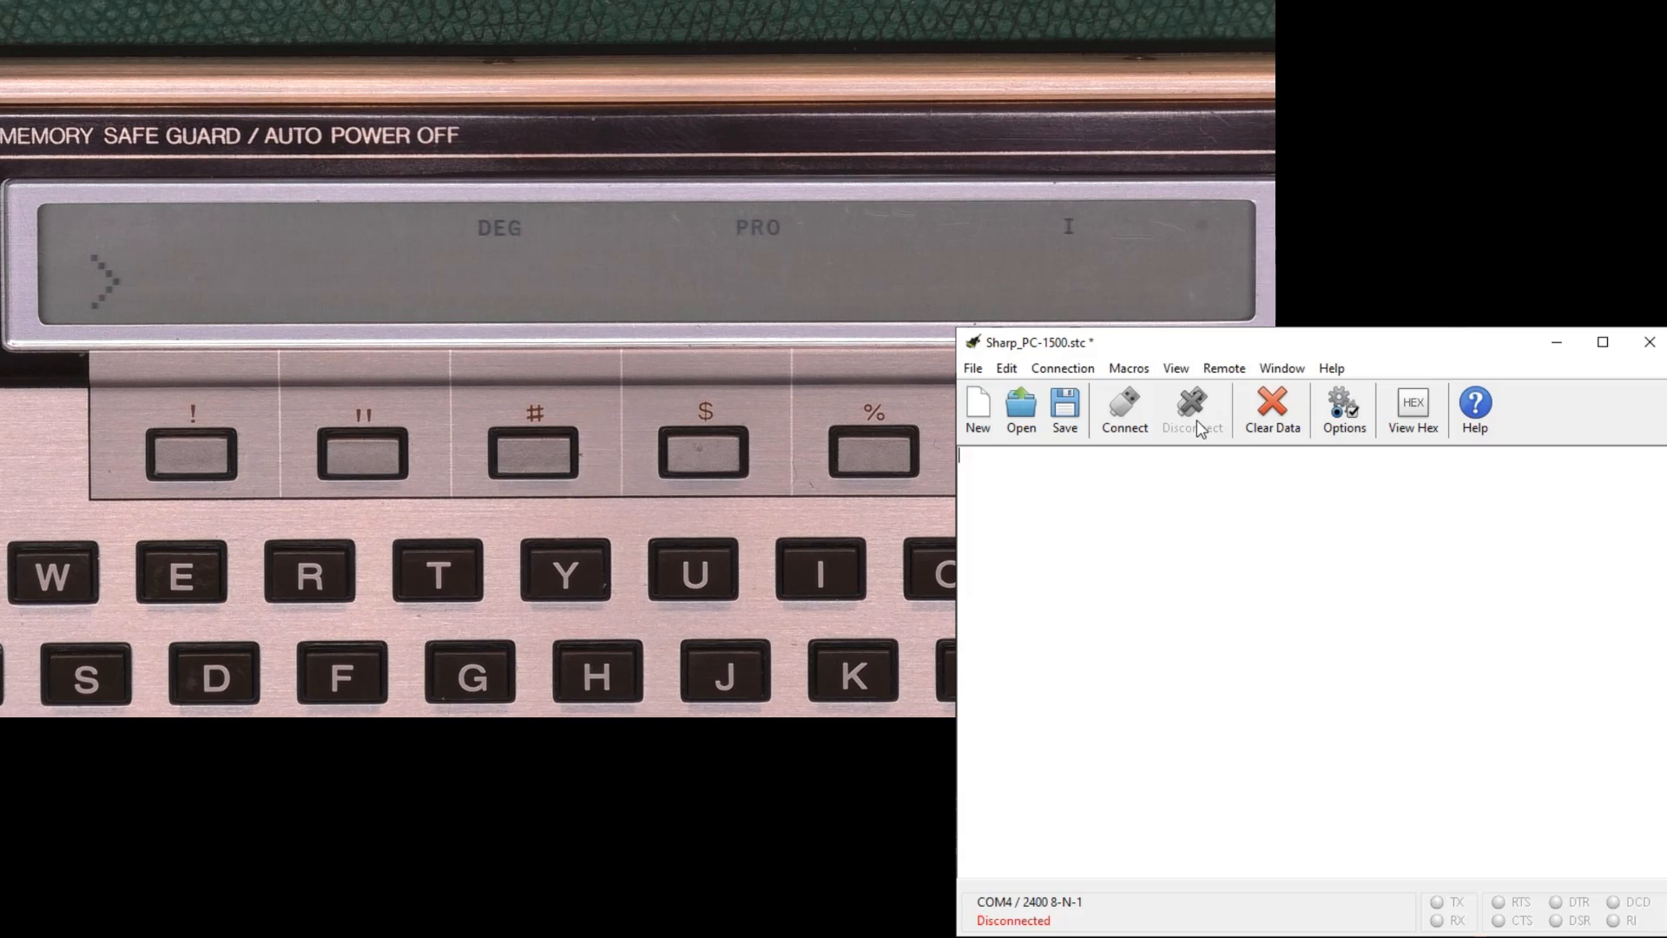
pyautogui.moveTo(1216, 488)
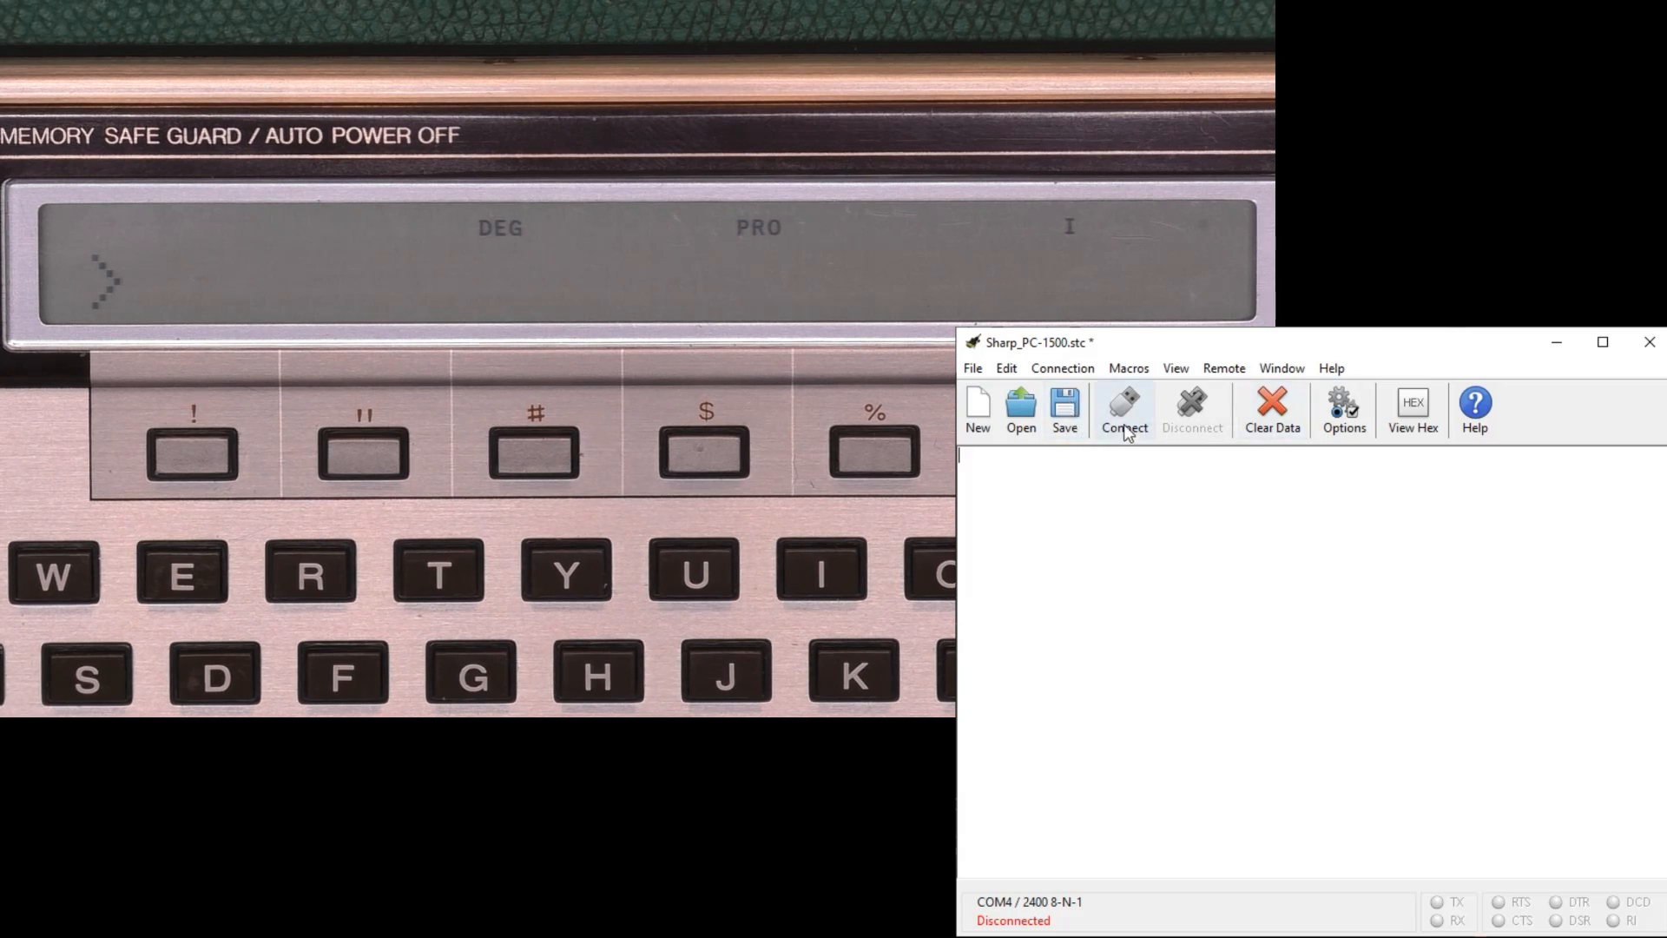
# Step: Connect to the calculator on COM4 and open the Send Text File dialog
pyautogui.click(1124, 407)
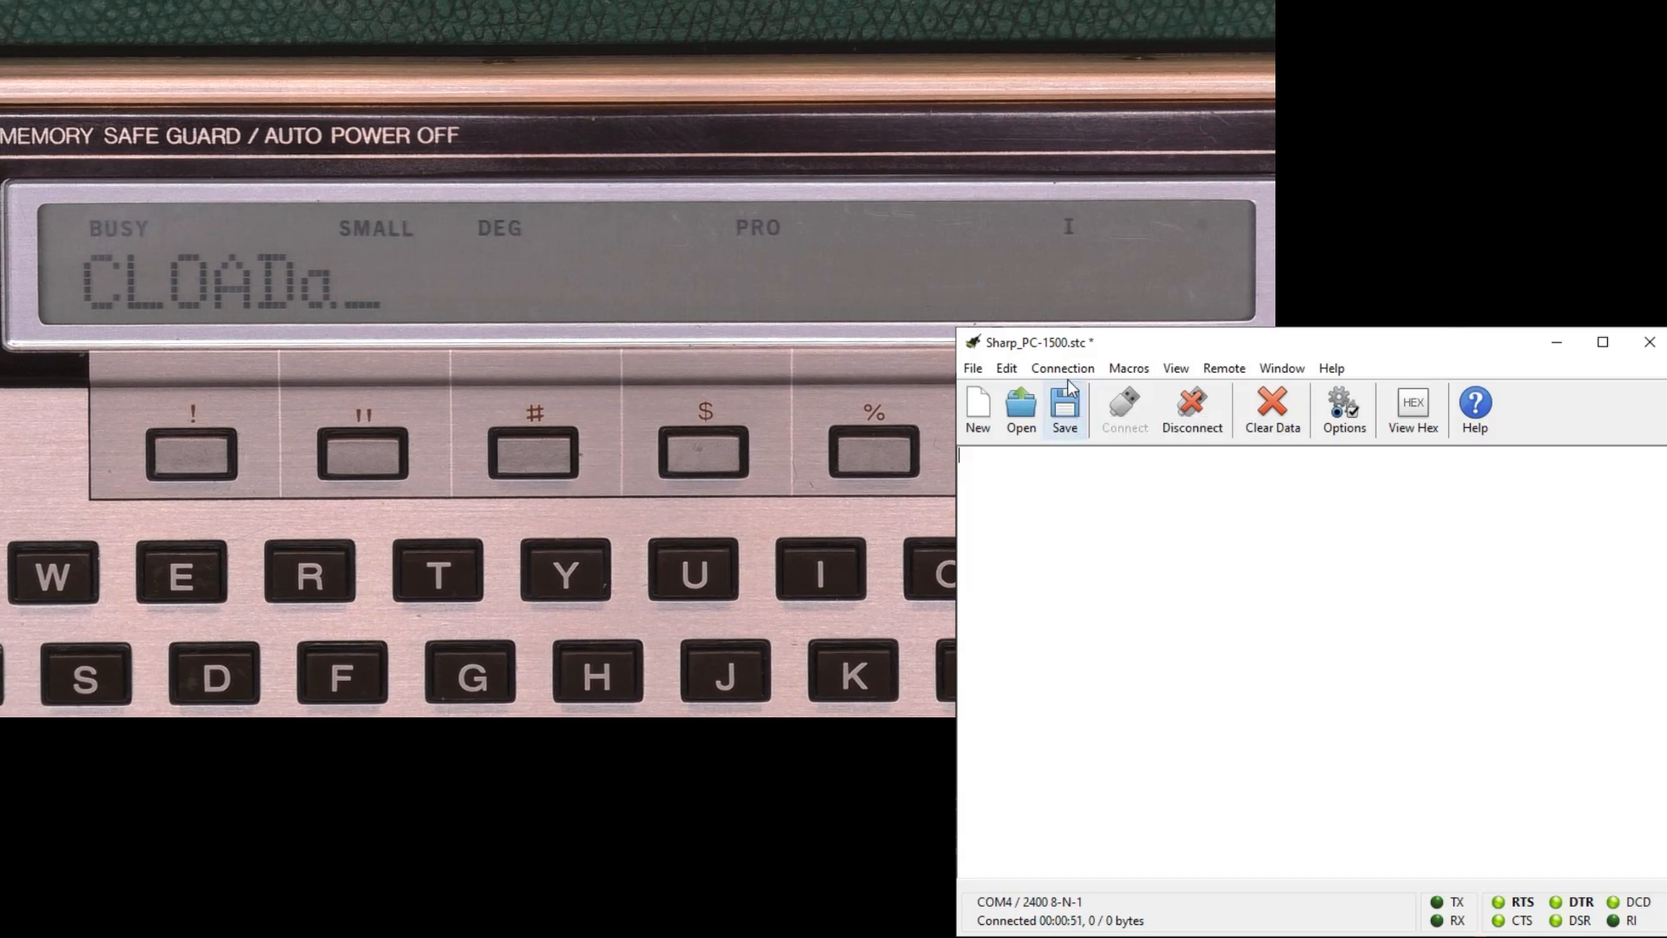
pyautogui.click(1062, 367)
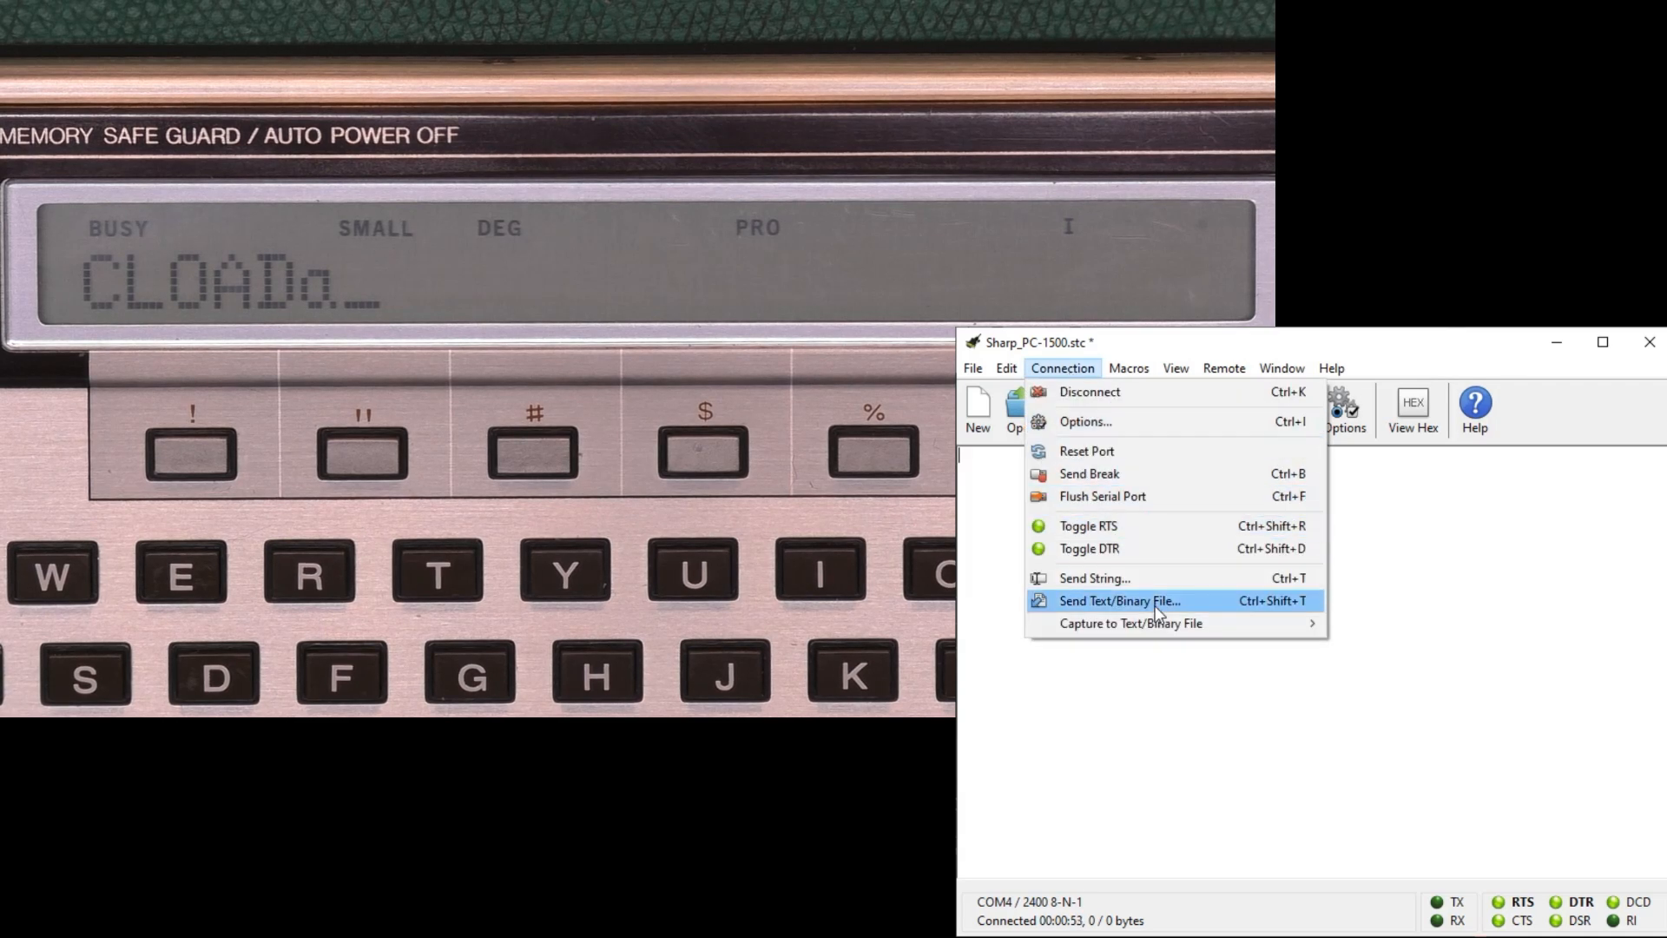
pyautogui.click(1120, 600)
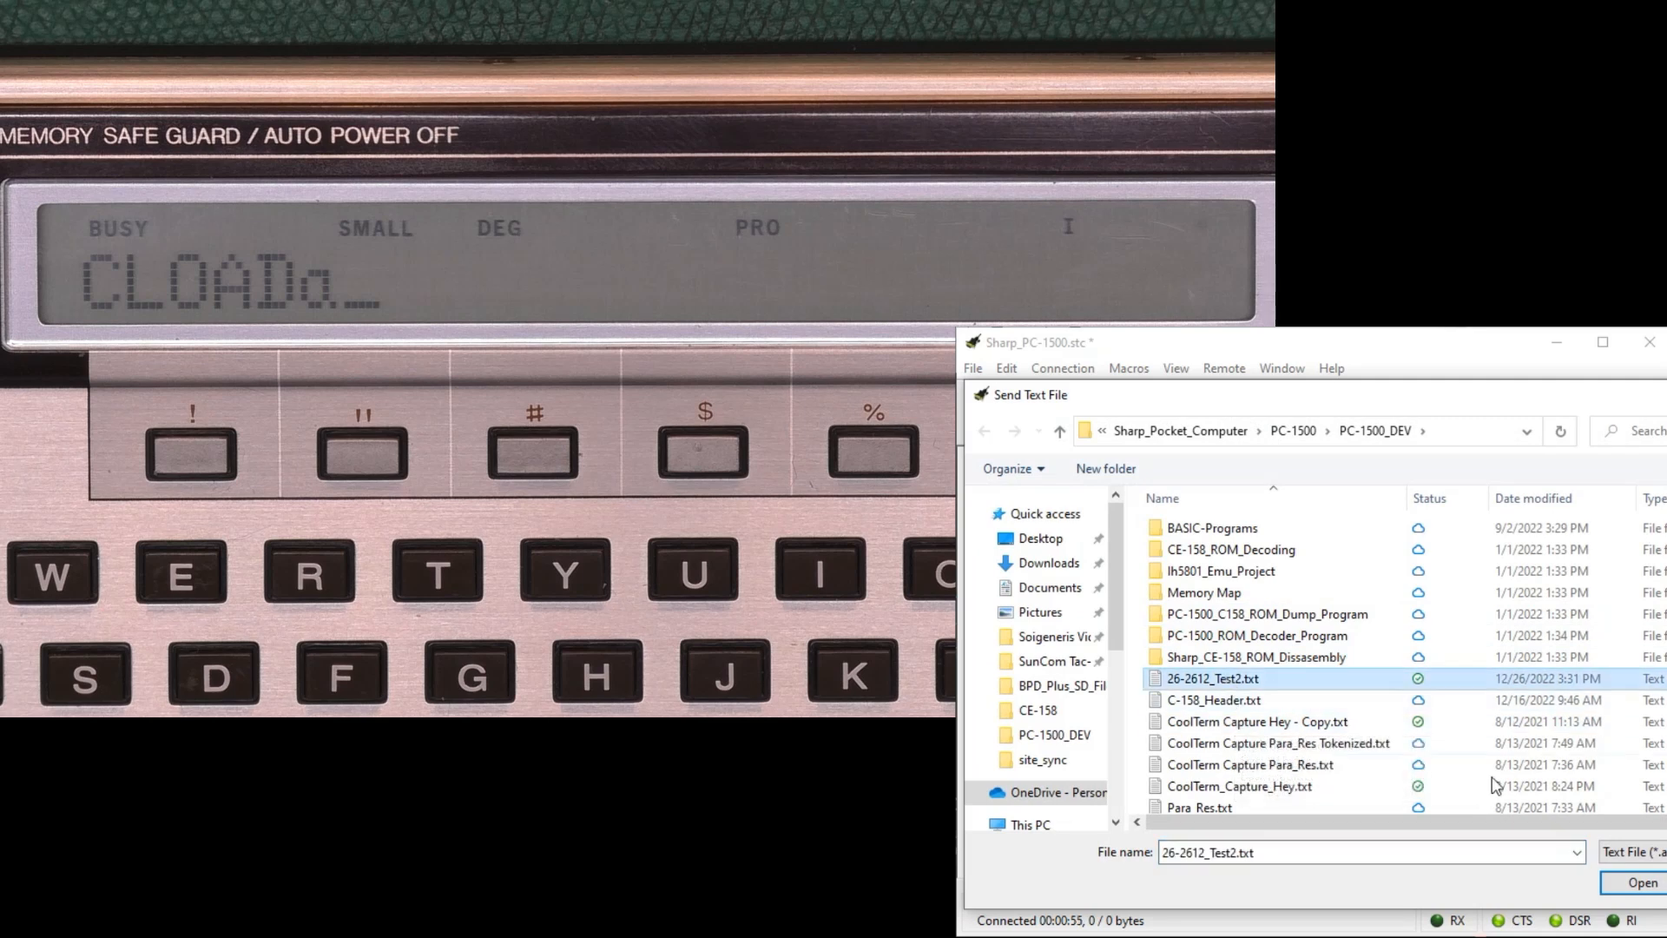